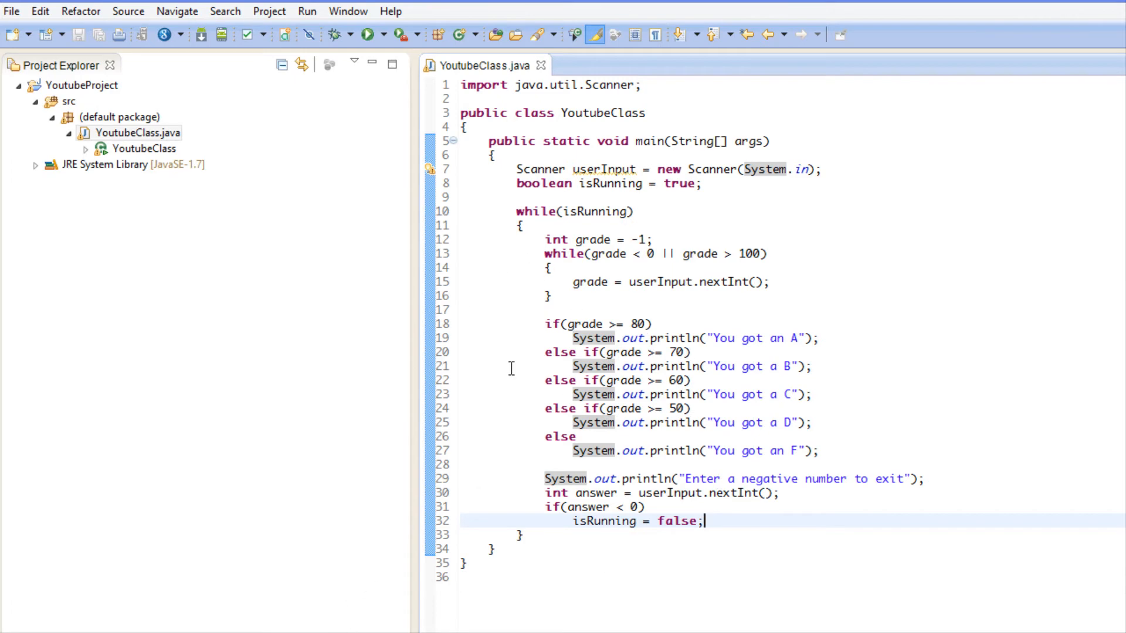
{"action": "mouse_move", "coordinate": [487, 201]}
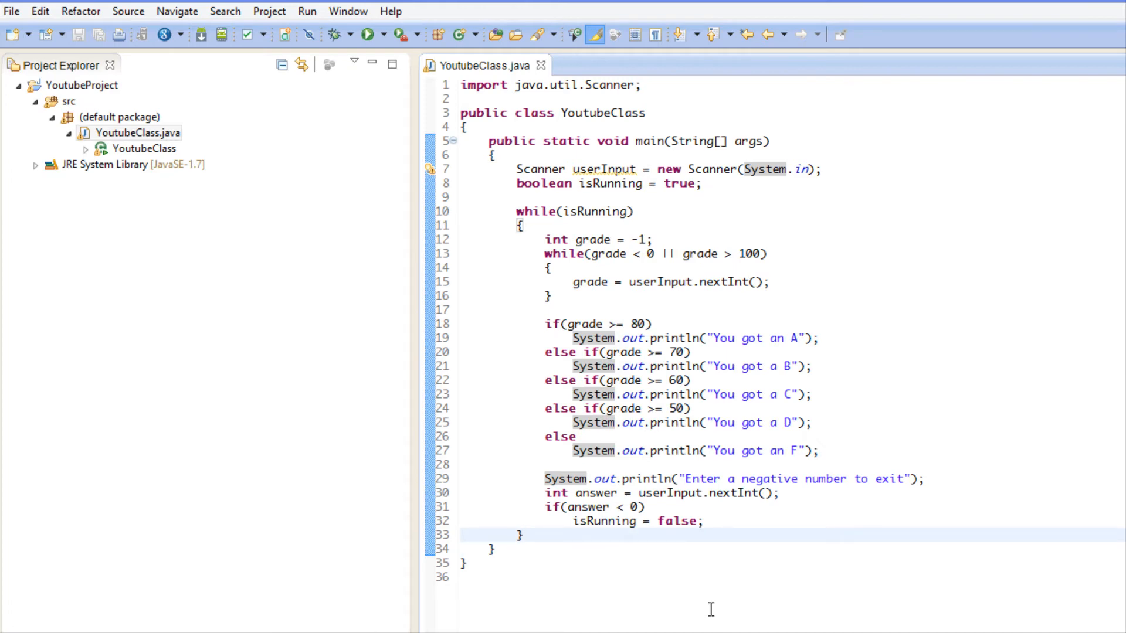
- Replace the outer while(isRunning) header with do and close the body with while(isRunning);
{"action": "left_click", "coordinate": [520, 211]}
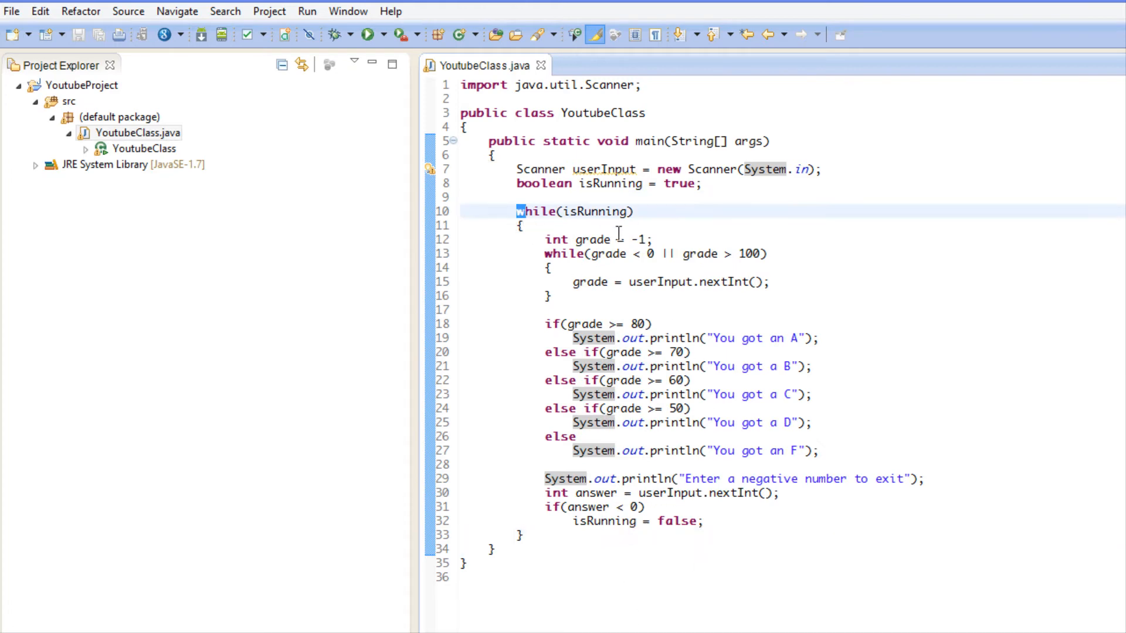
{"action": "double_click", "coordinate": [574, 211]}
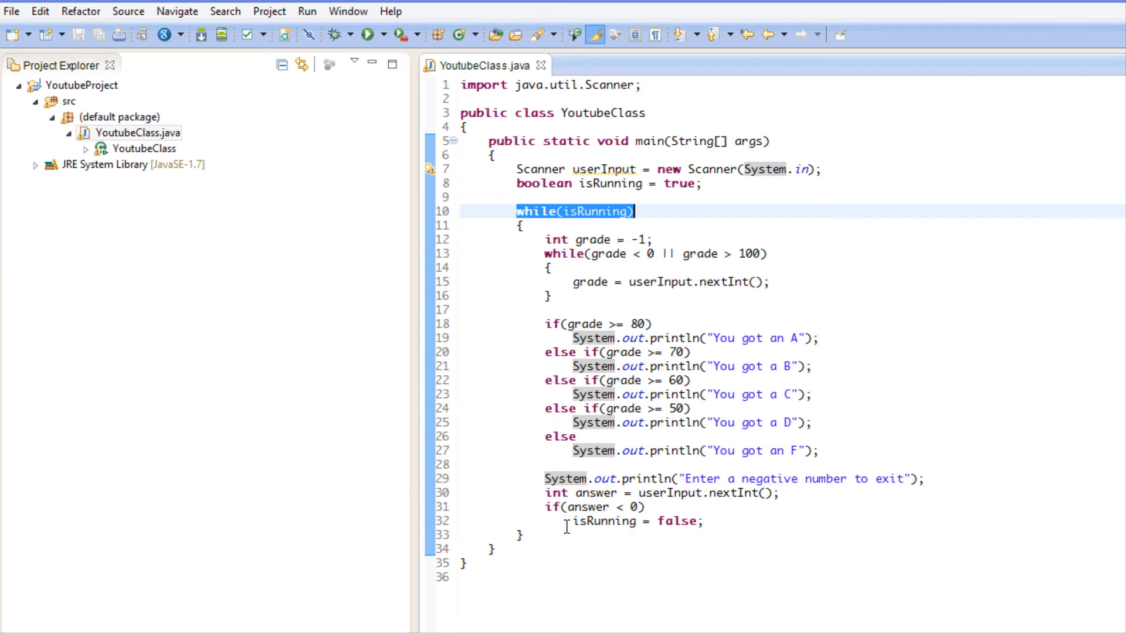
{"action": "double_click", "coordinate": [598, 211]}
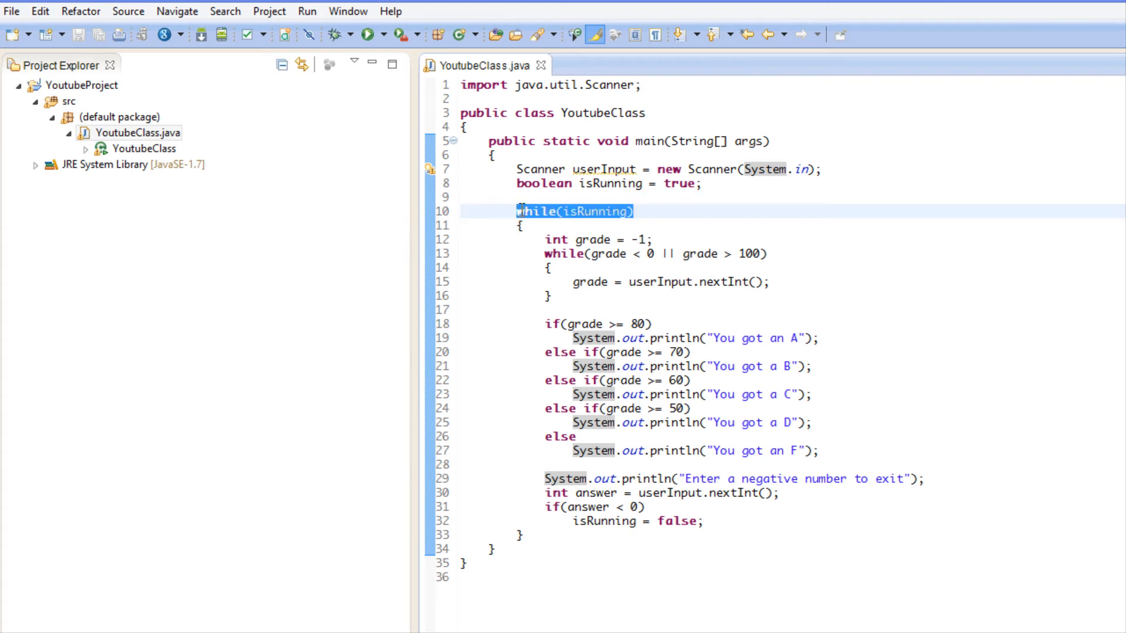
{"action": "type", "text": "do"}
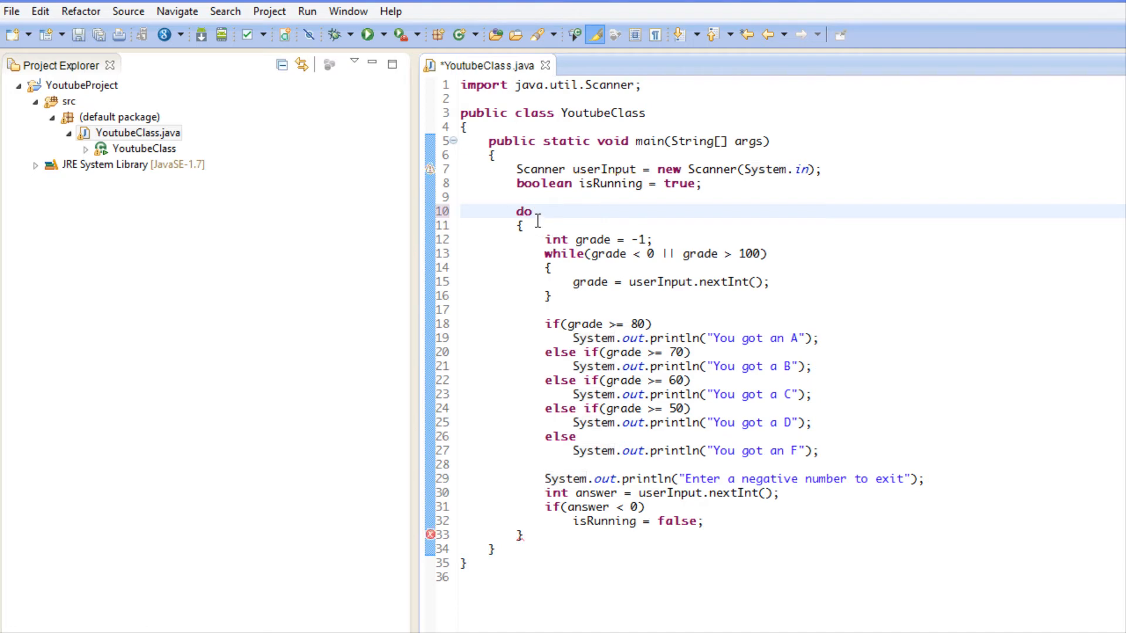
{"action": "type", "text": "w"}
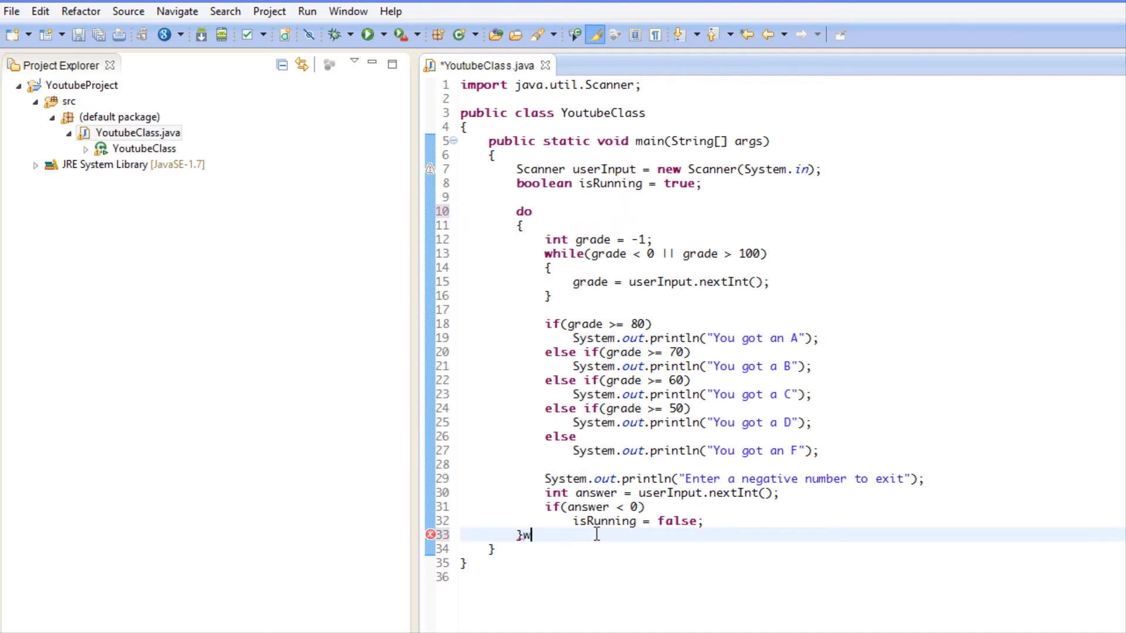
{"action": "type", "text": "hile(isRu"}
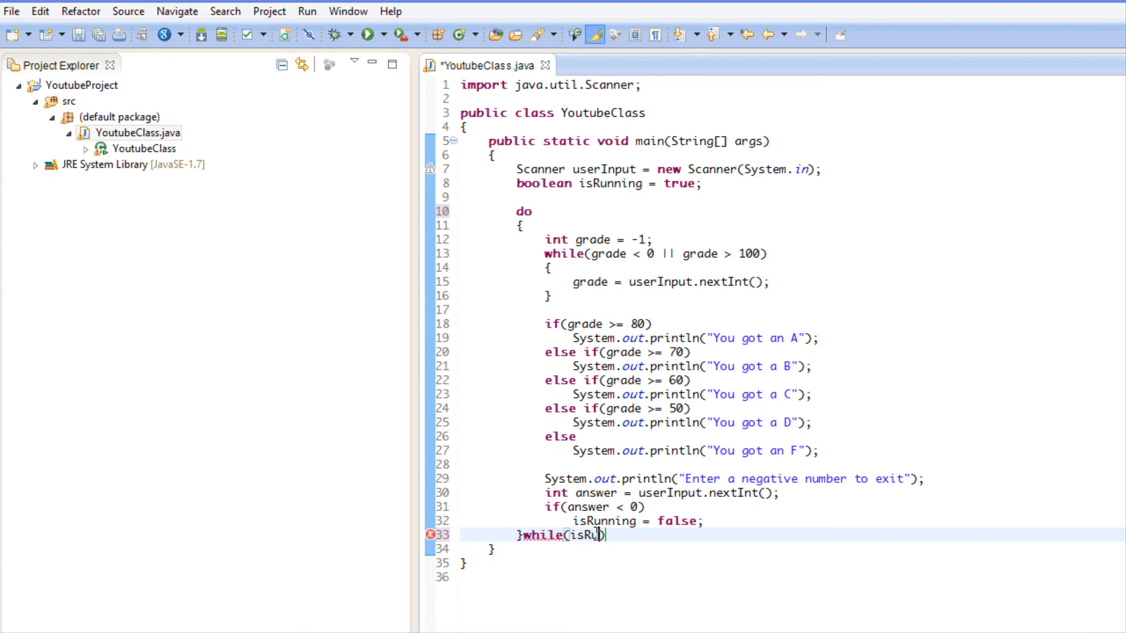
{"action": "type", "text": "nning);"}
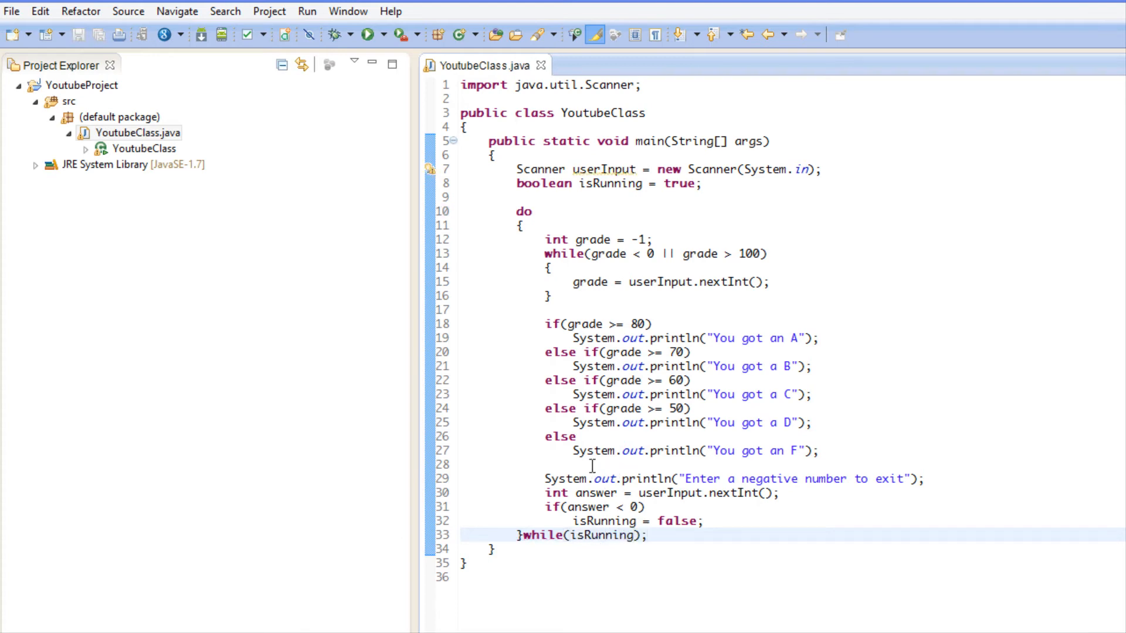
{"action": "mouse_move", "coordinate": [508, 249]}
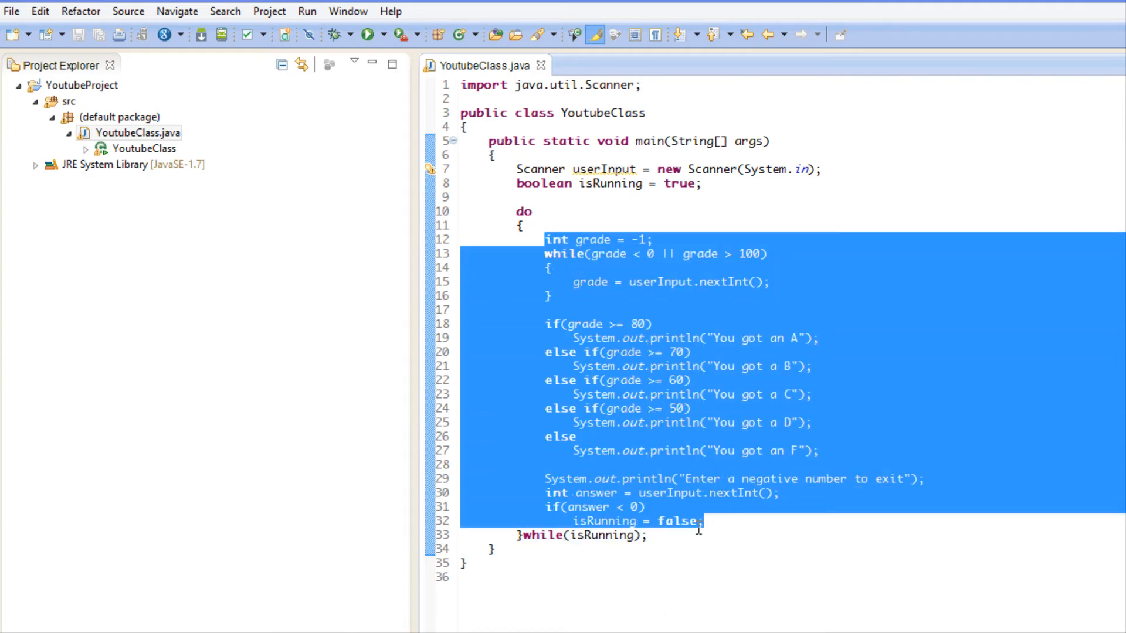
{"action": "left_click", "coordinate": [517, 521]}
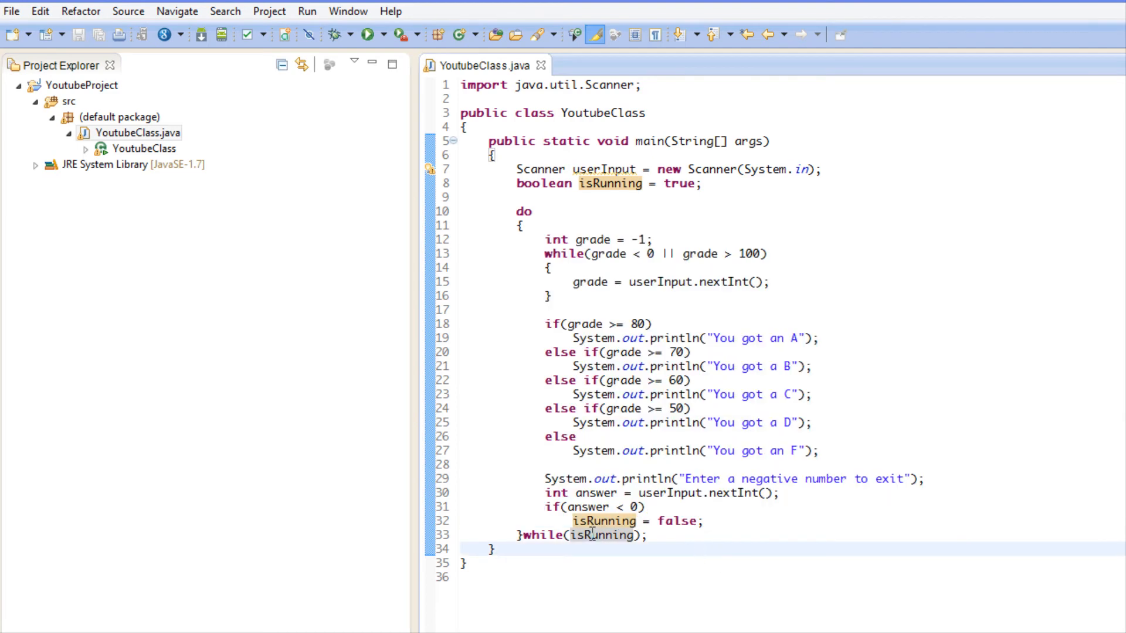
{"action": "left_click", "coordinate": [645, 535]}
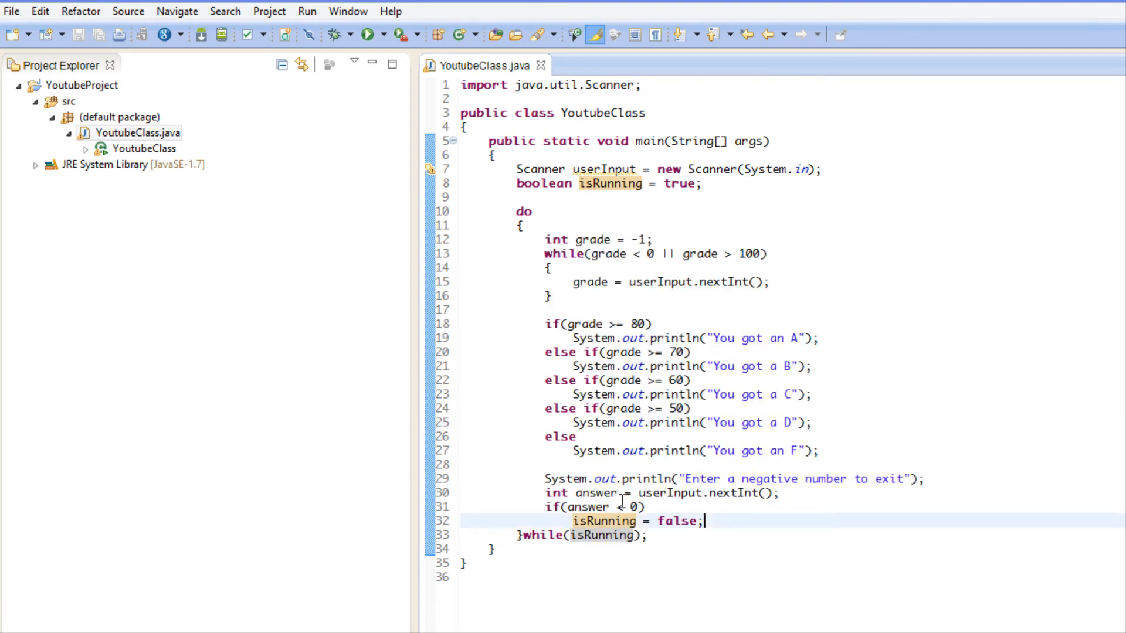
{"action": "left_click", "coordinate": [581, 282]}
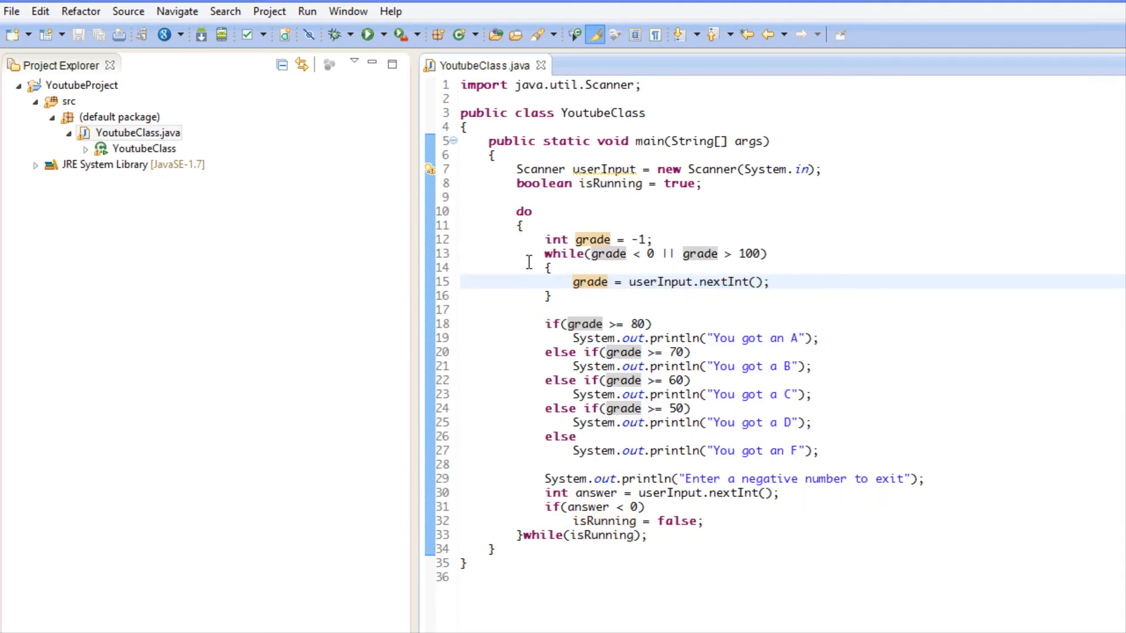
{"action": "left_click", "coordinate": [518, 281]}
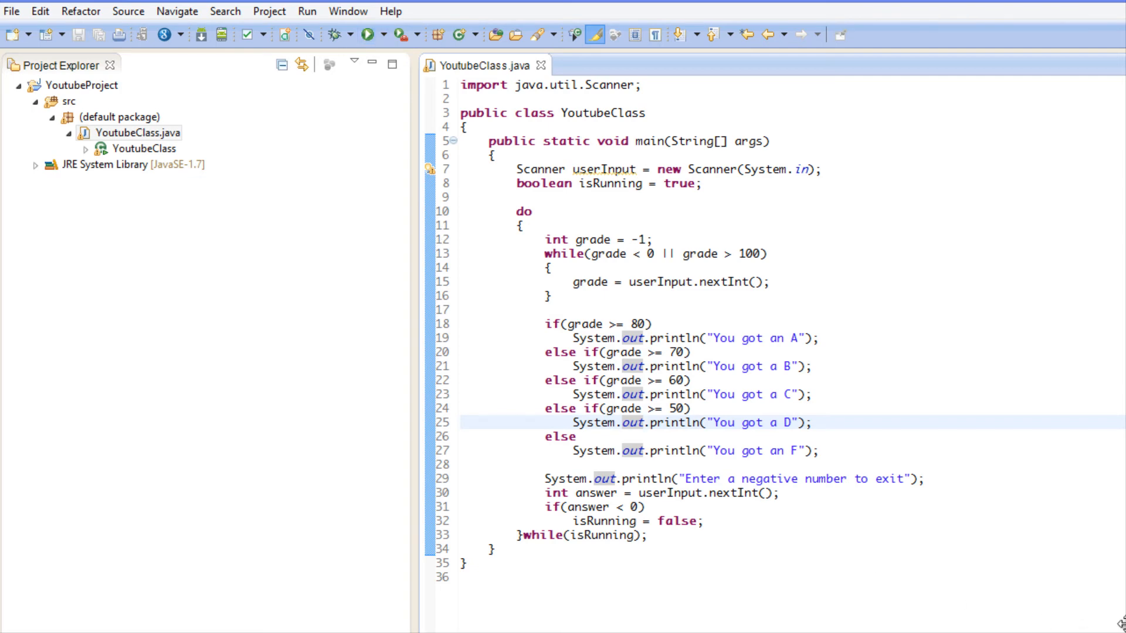
{"action": "left_click", "coordinate": [368, 34]}
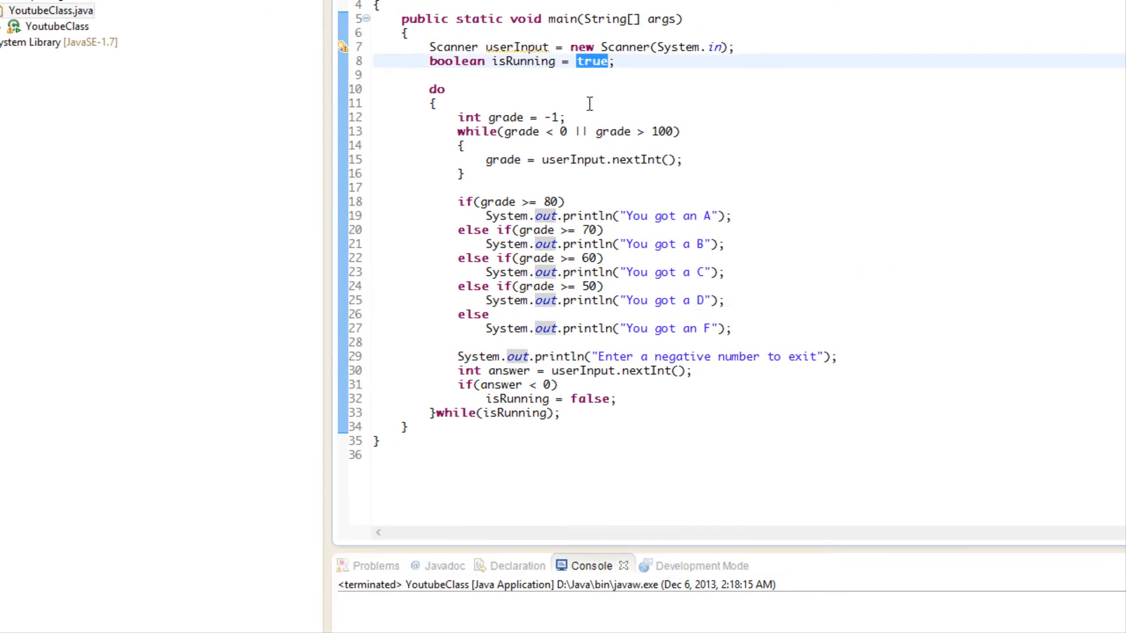
- Initialize isRunning to false on line 8 and run the grade program
{"action": "type", "text": "false"}
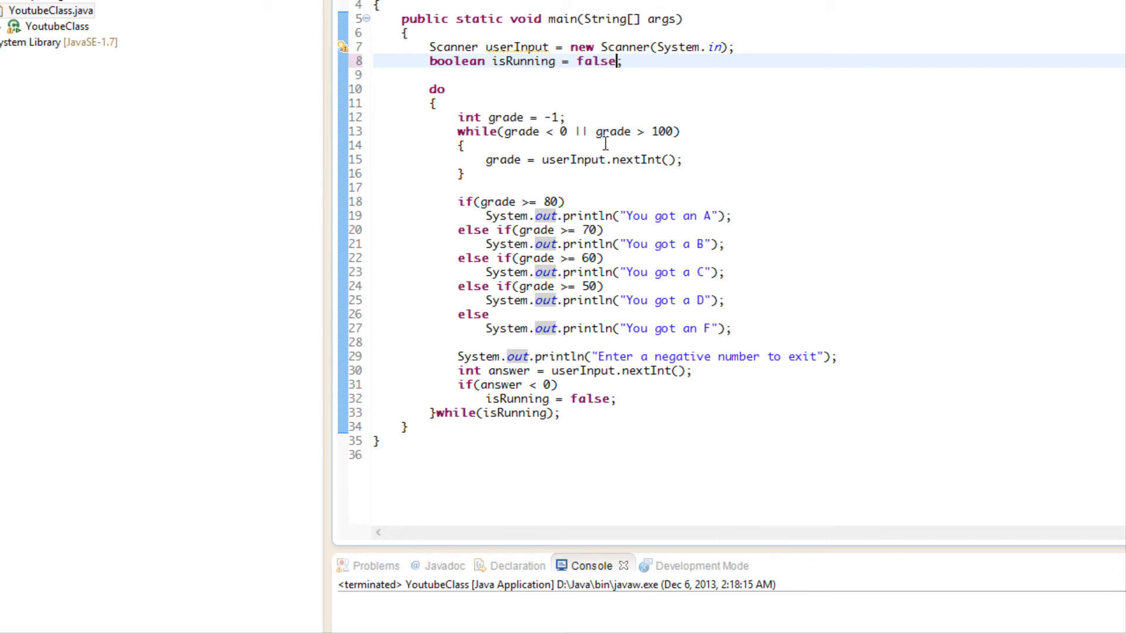
{"action": "left_click", "coordinate": [465, 145]}
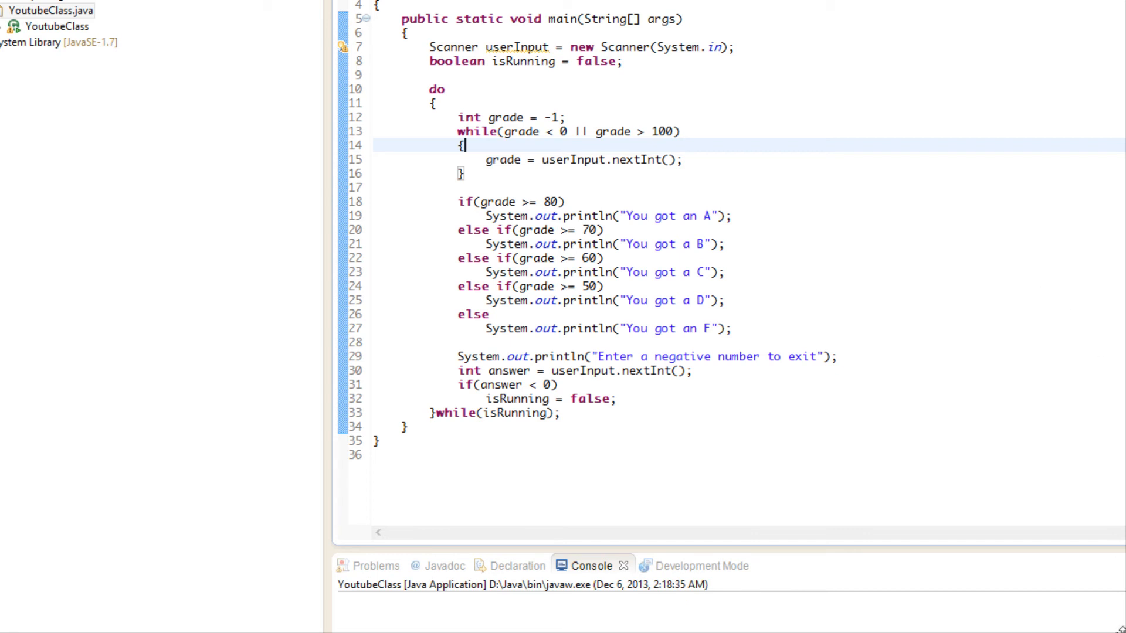
{"action": "scroll", "scroll_direction": "down", "scroll_amount": 3}
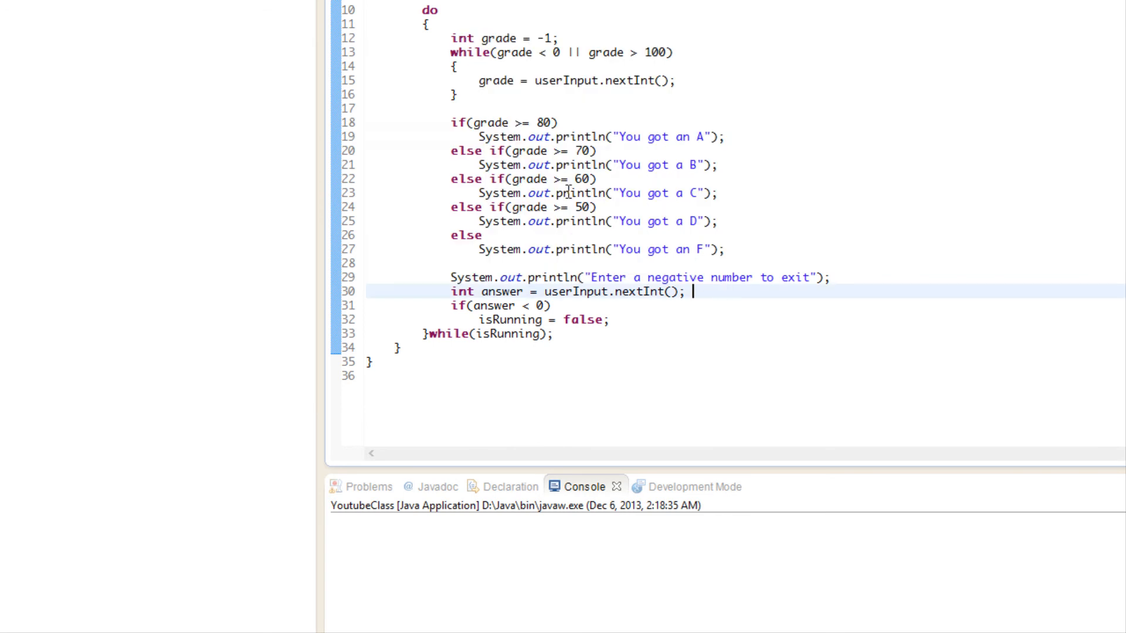
- Enter grade 80 in the console, then answer 7 to end the run
{"action": "left_click", "coordinate": [520, 543]}
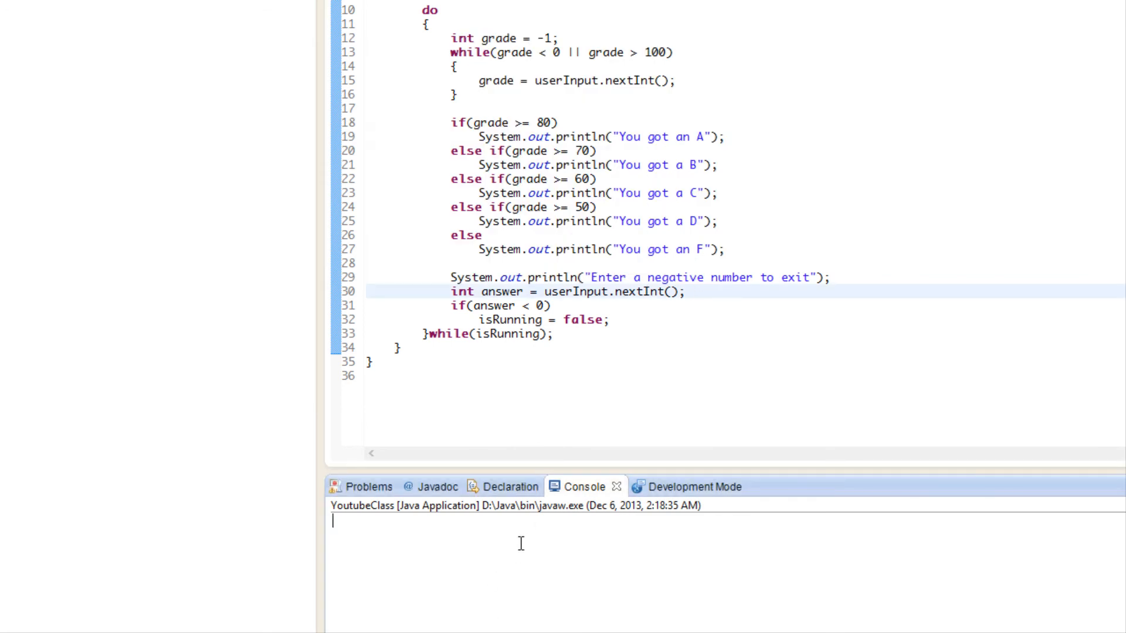
{"action": "type", "text": "80"}
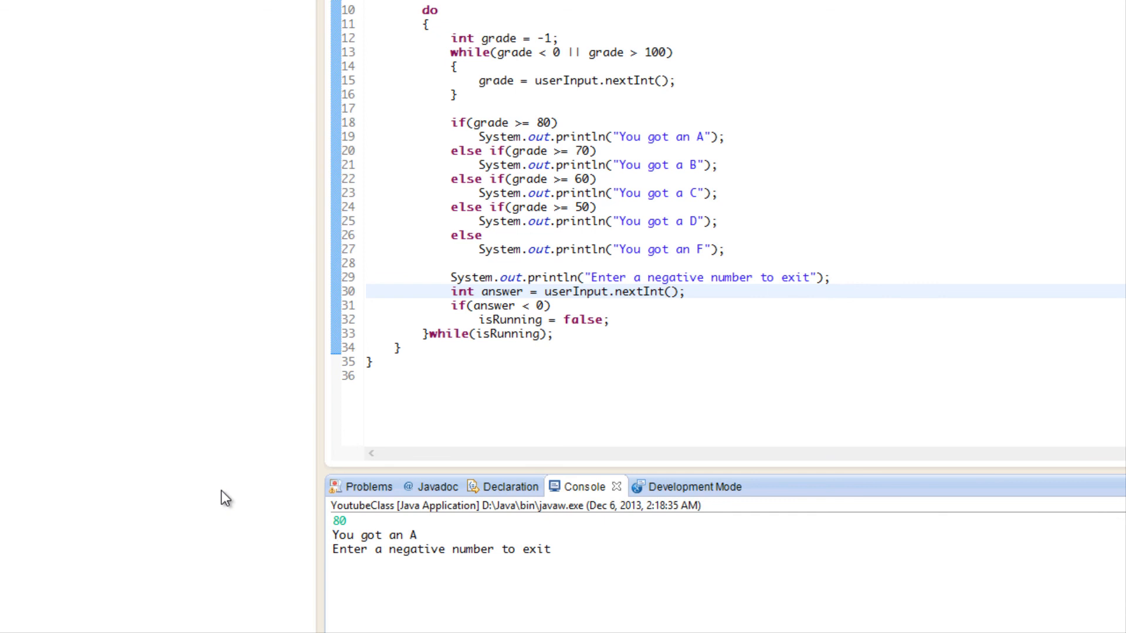
{"action": "type", "text": "7"}
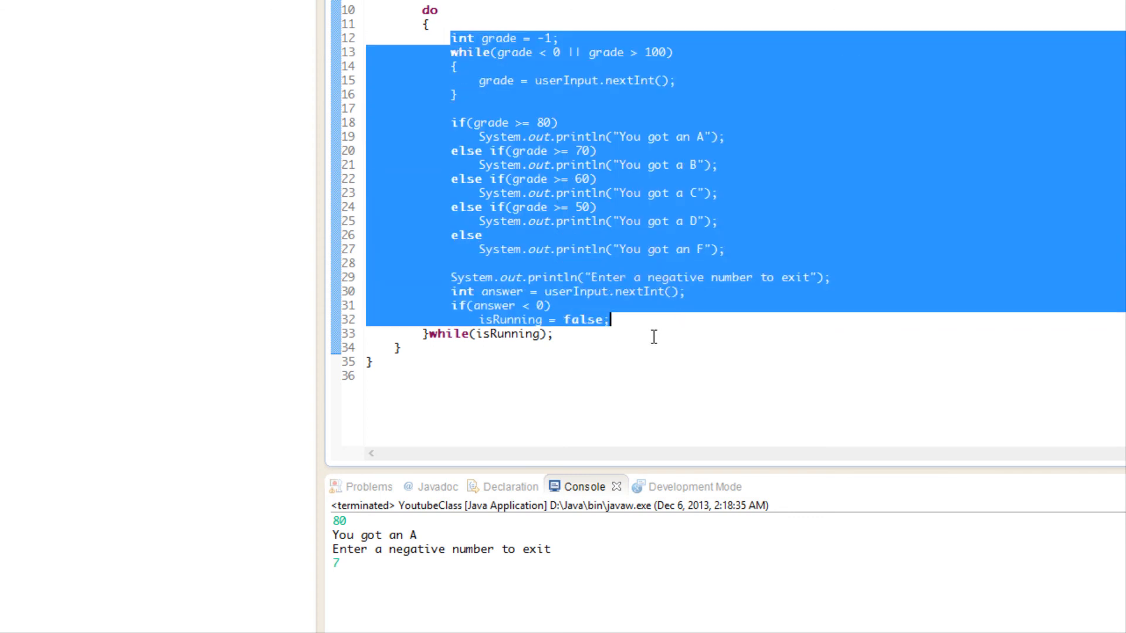
{"action": "left_click", "coordinate": [547, 333]}
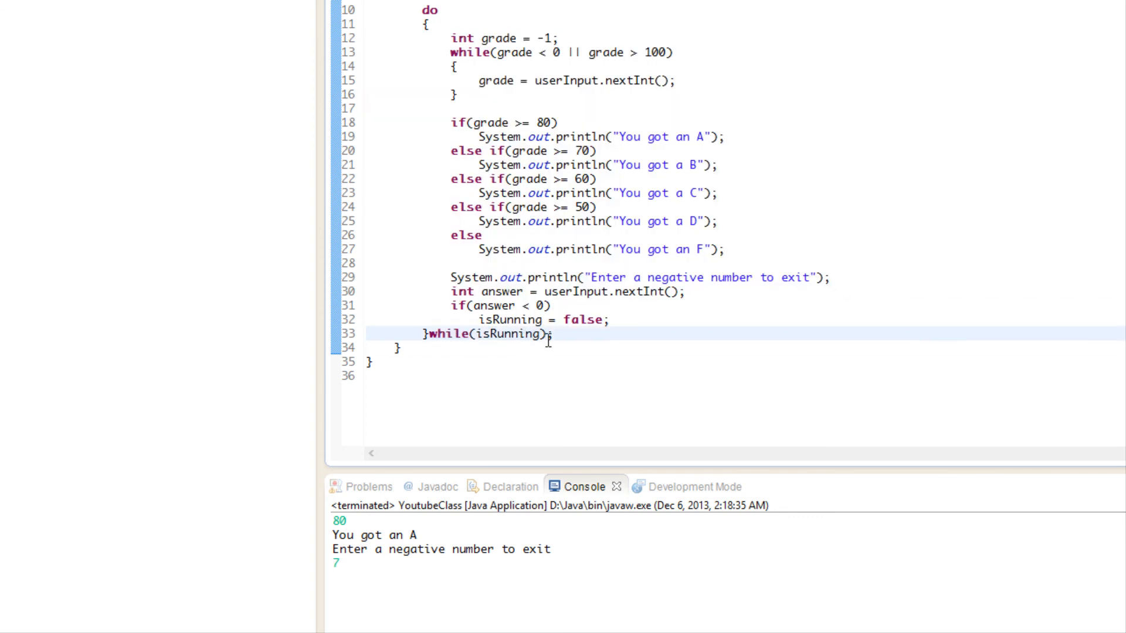
{"action": "double_click", "coordinate": [511, 320]}
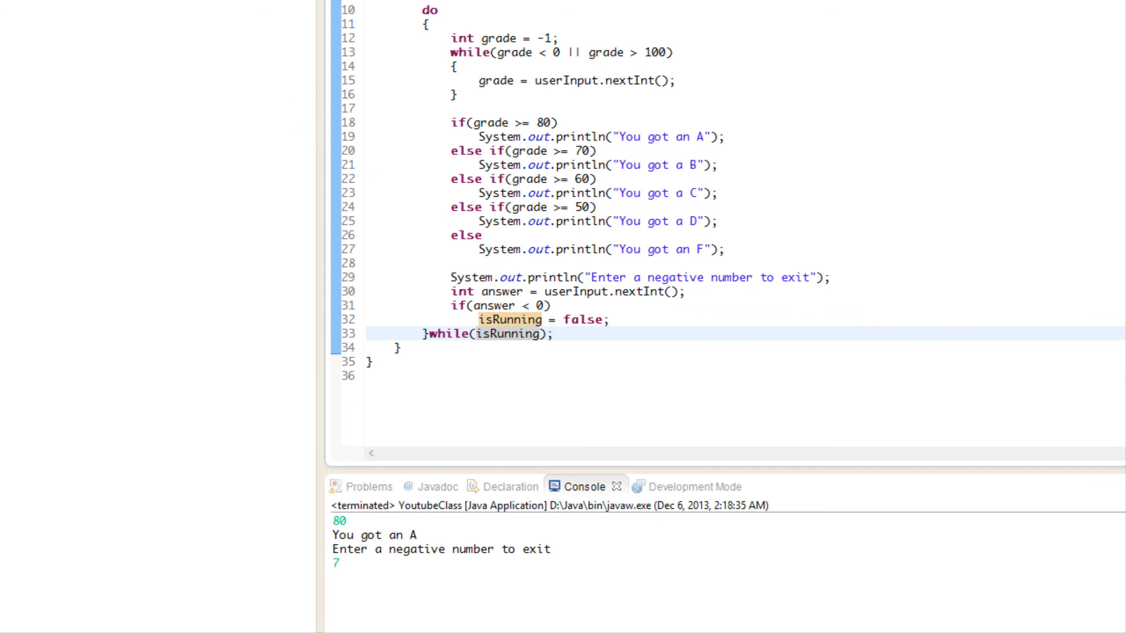
{"action": "left_click", "coordinate": [790, 287]}
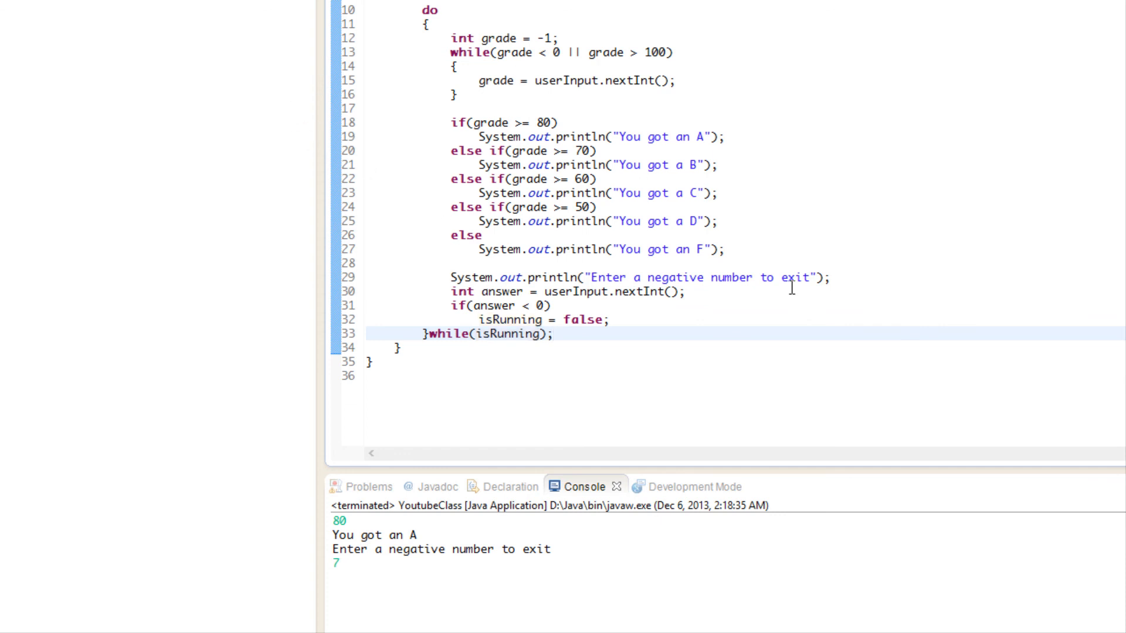